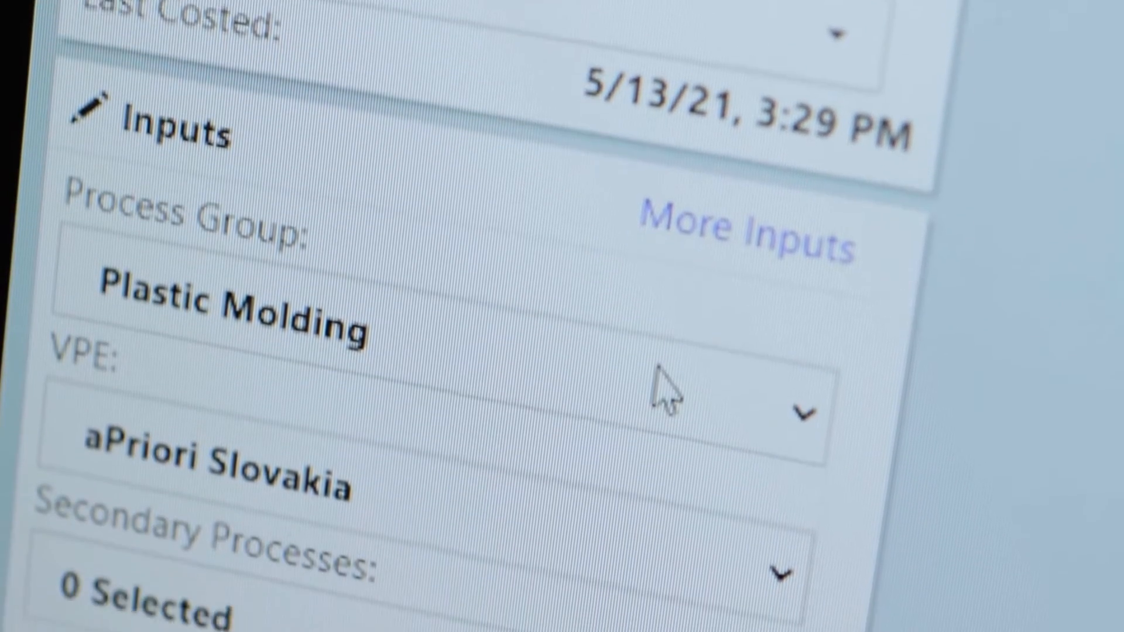
scroll("down", 3)
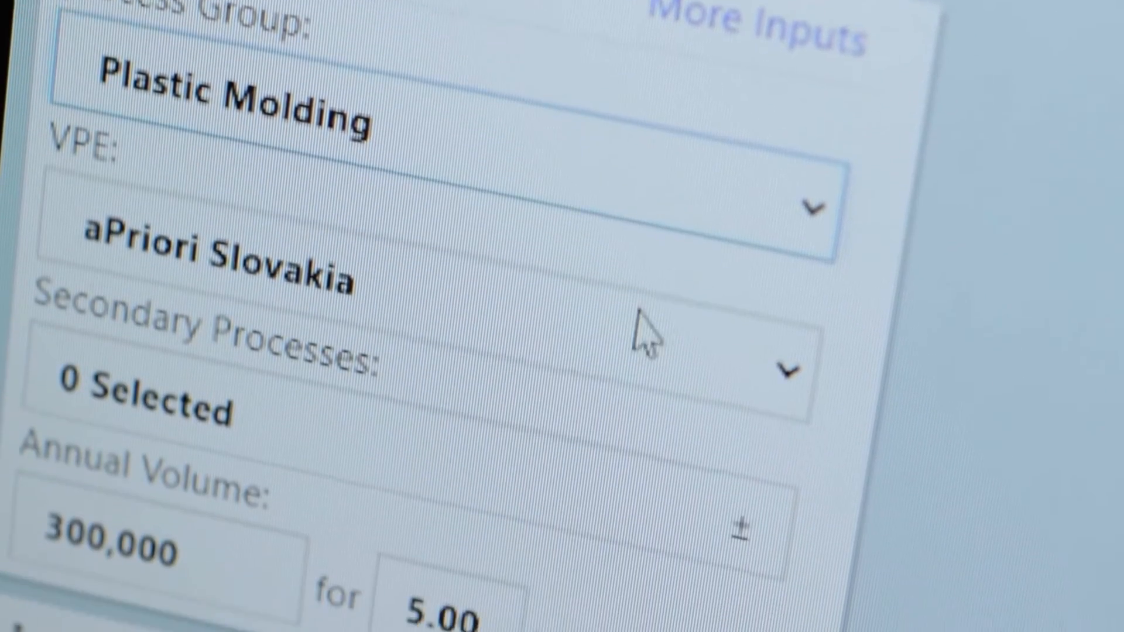